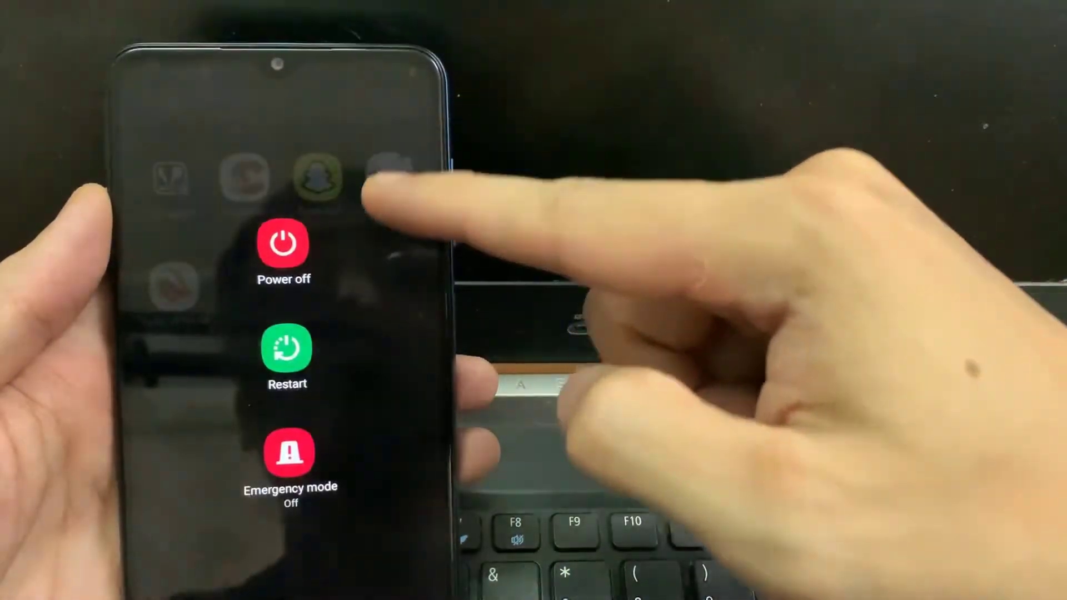
Restart the phone from the power menu and confirm
left_click(287, 357)
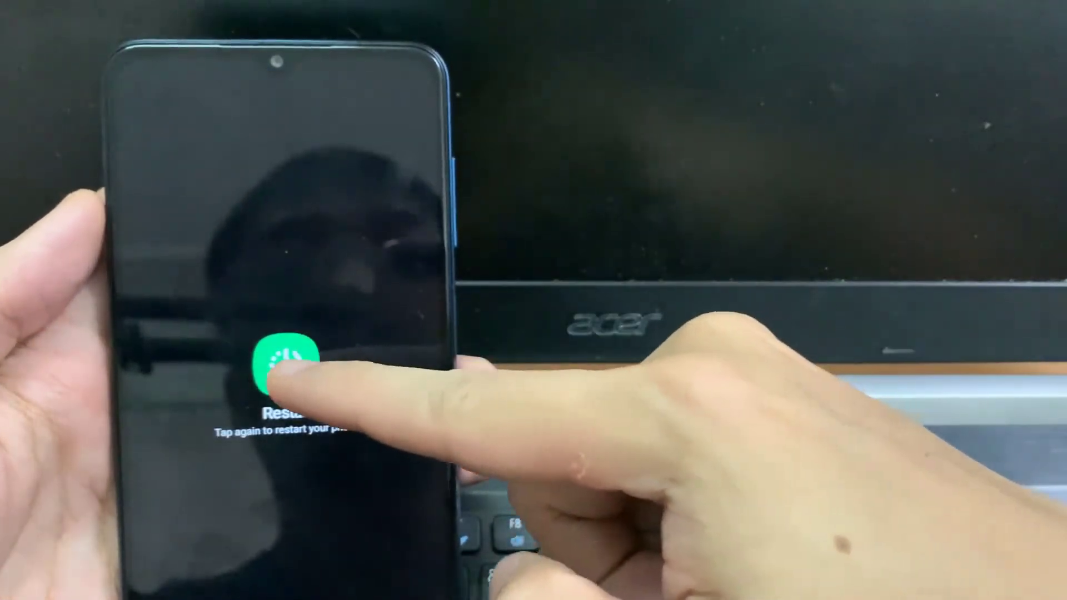
left_click(281, 365)
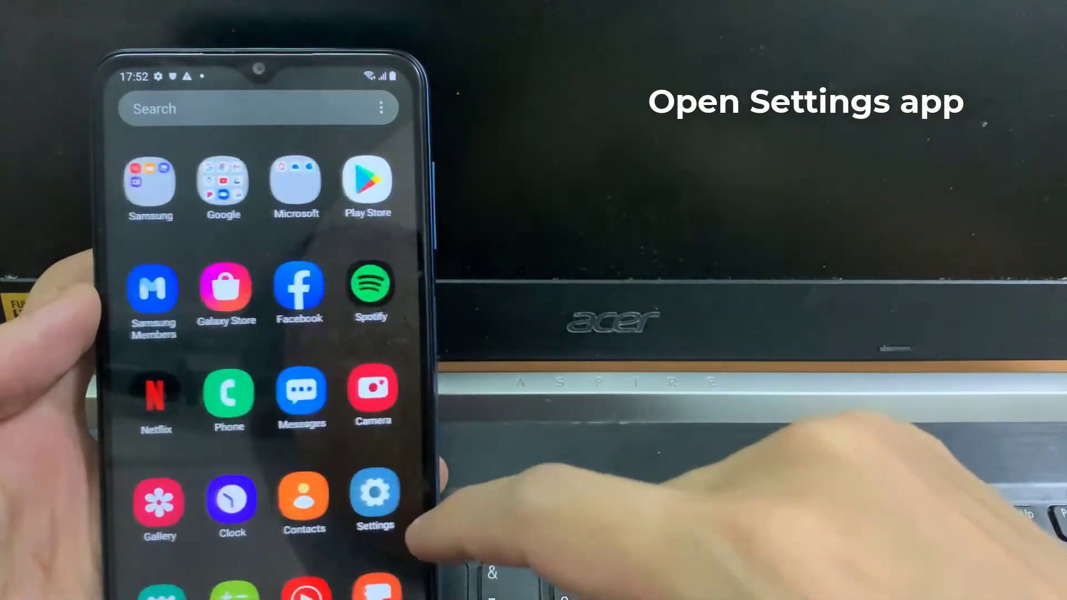
Under Connections, toggle Airplane mode on then off, and bring up the Wi-Fi network list
left_click(374, 498)
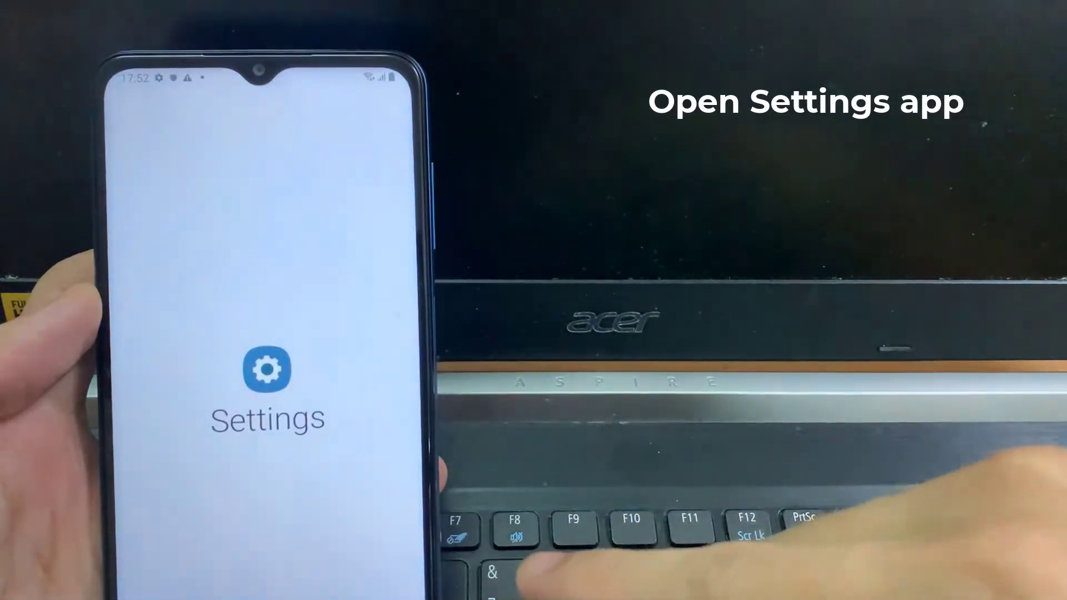
left_click(268, 369)
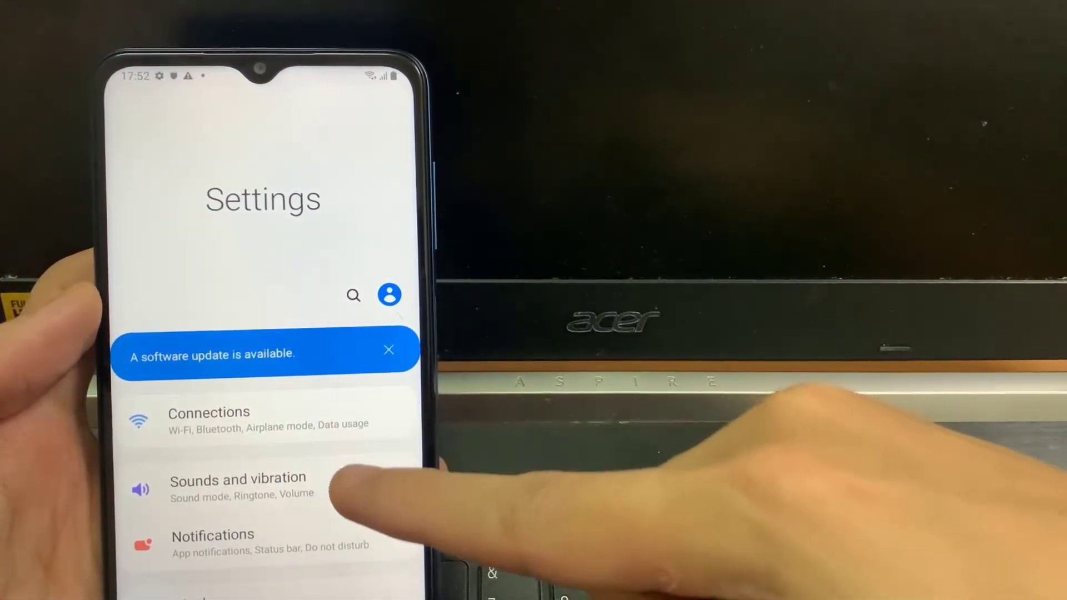
left_click(209, 419)
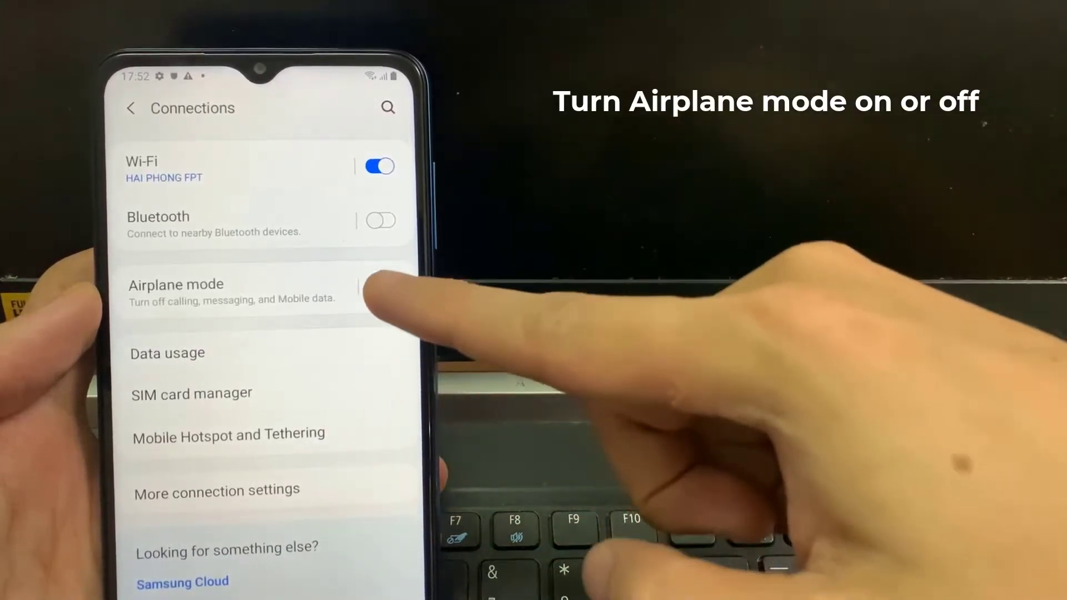
left_click(381, 286)
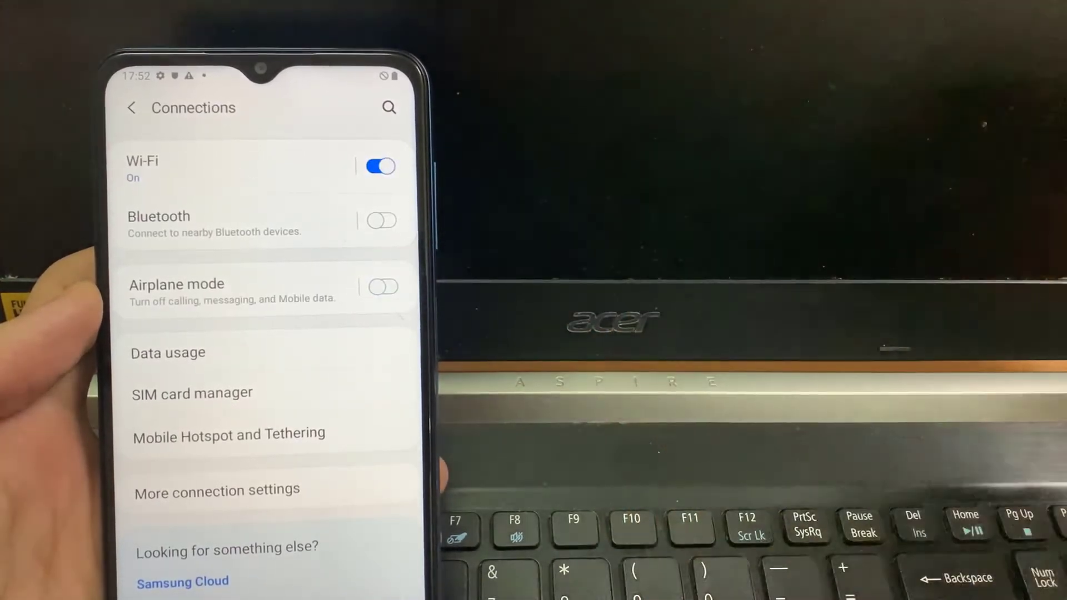
left_click(142, 161)
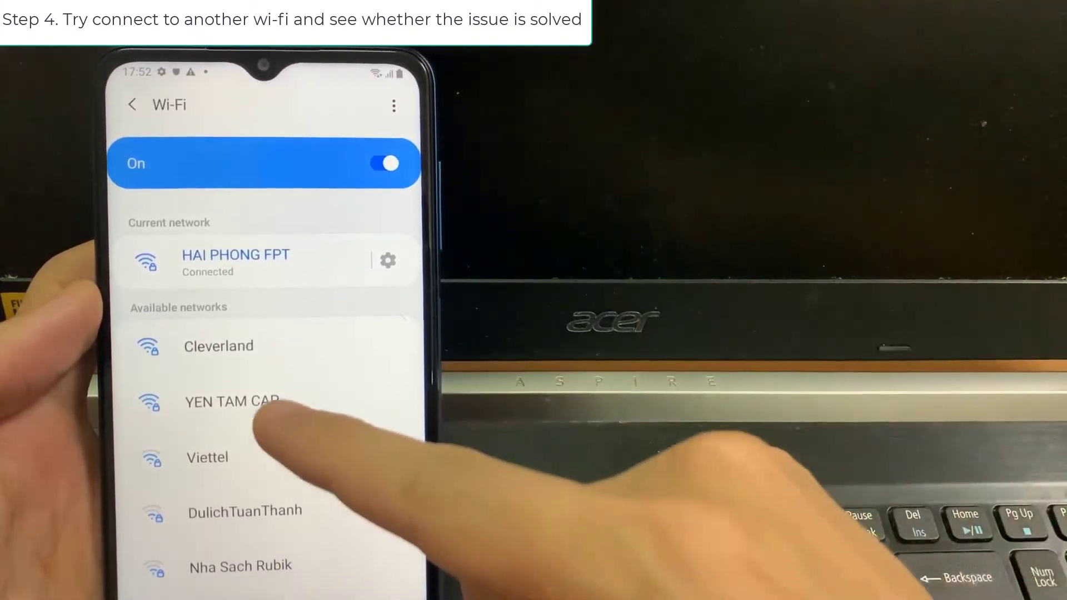
Join the YEN TAM CAP network with its password instead of HAI PHONG FPT
left_click(232, 401)
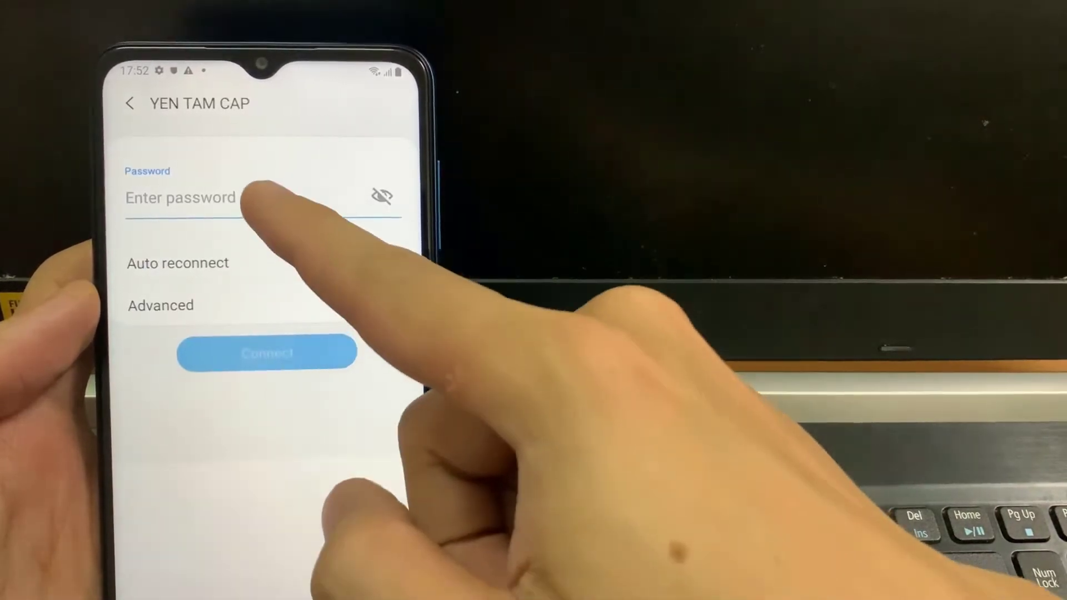
left_click(205, 198)
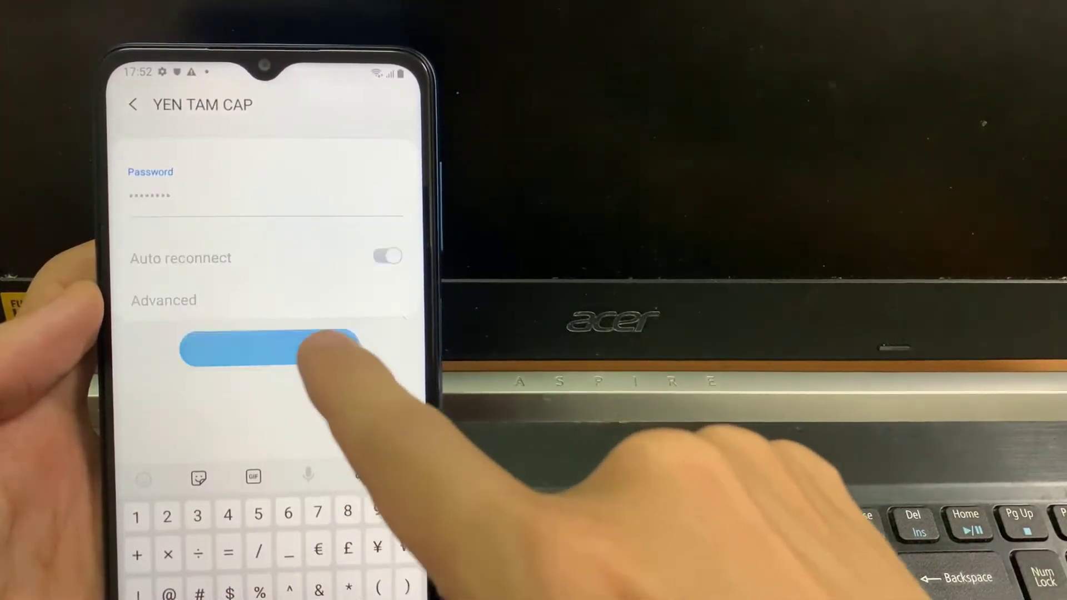
left_click(269, 347)
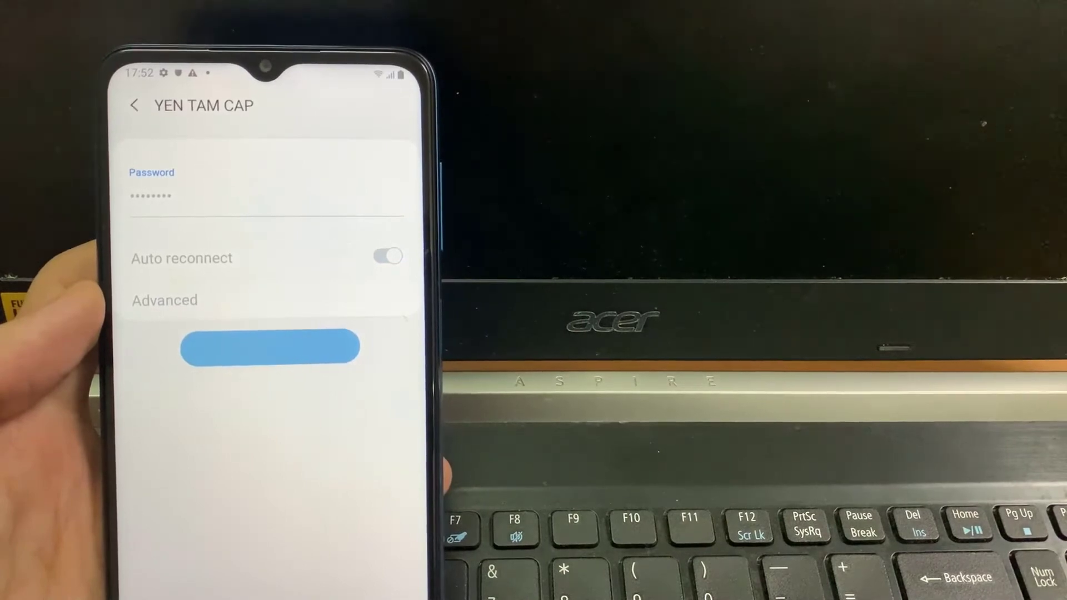
left_click(269, 346)
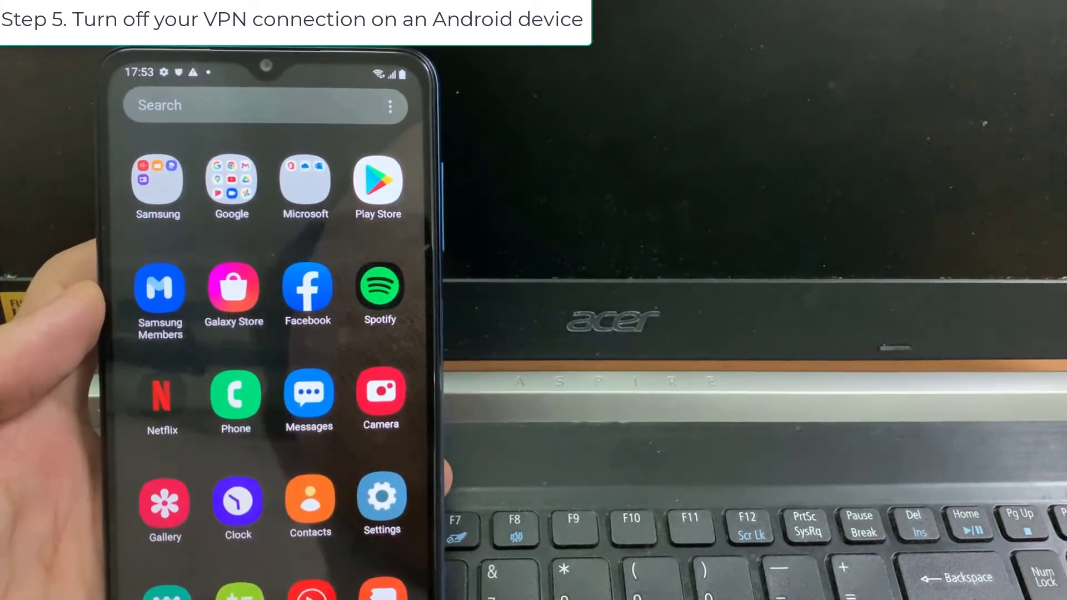
Reach the VPN list via Connections > More connection settings
left_click(381, 503)
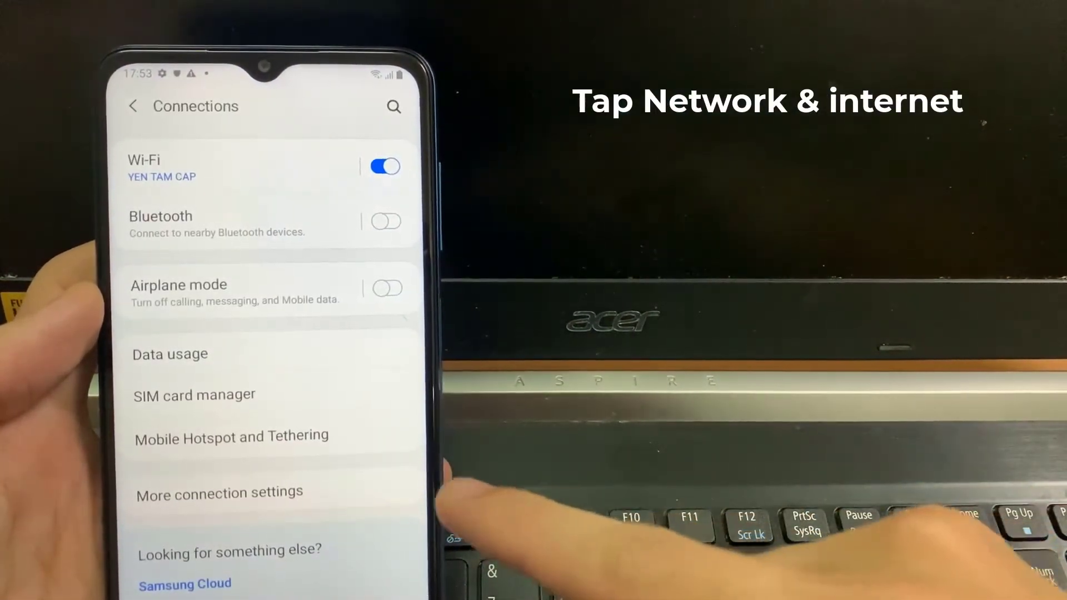
left_click(219, 493)
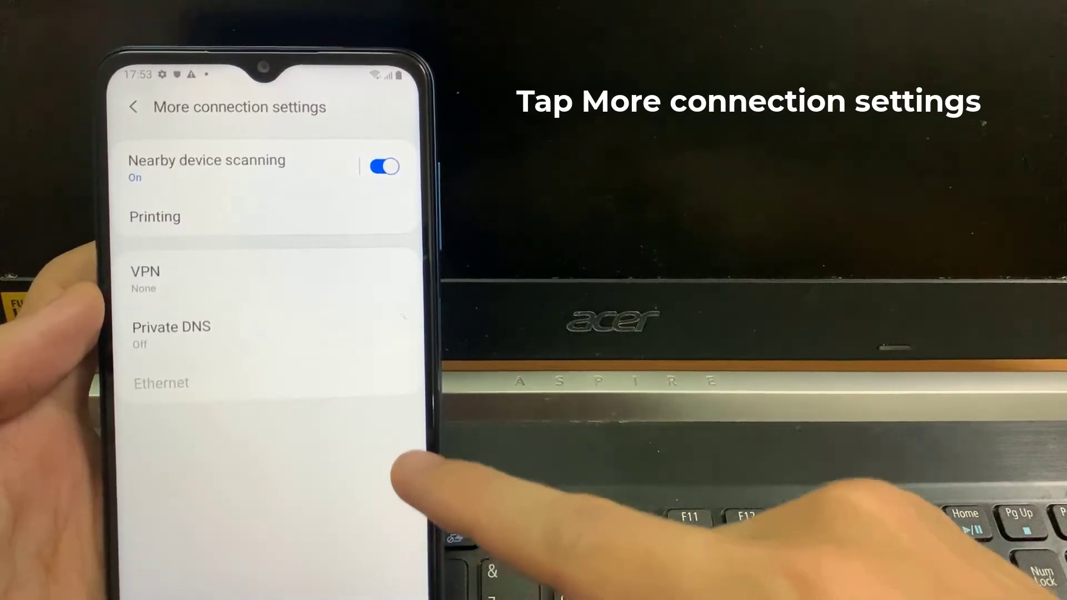
left_click(145, 271)
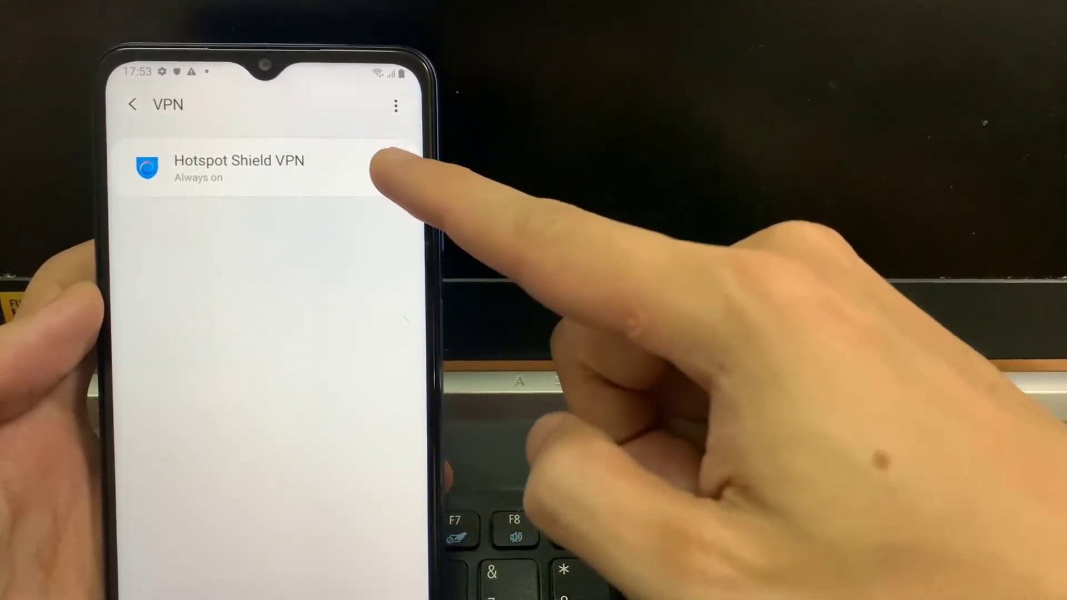
Delete the Hotspot Shield VPN profile so the list shows No VPNs
left_click(238, 167)
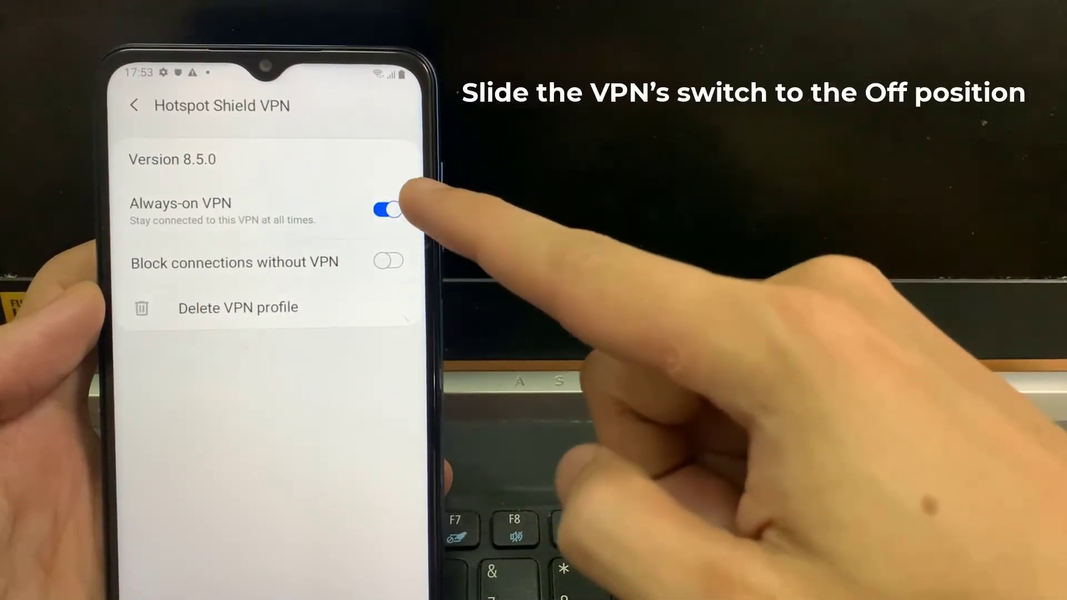
left_click(387, 210)
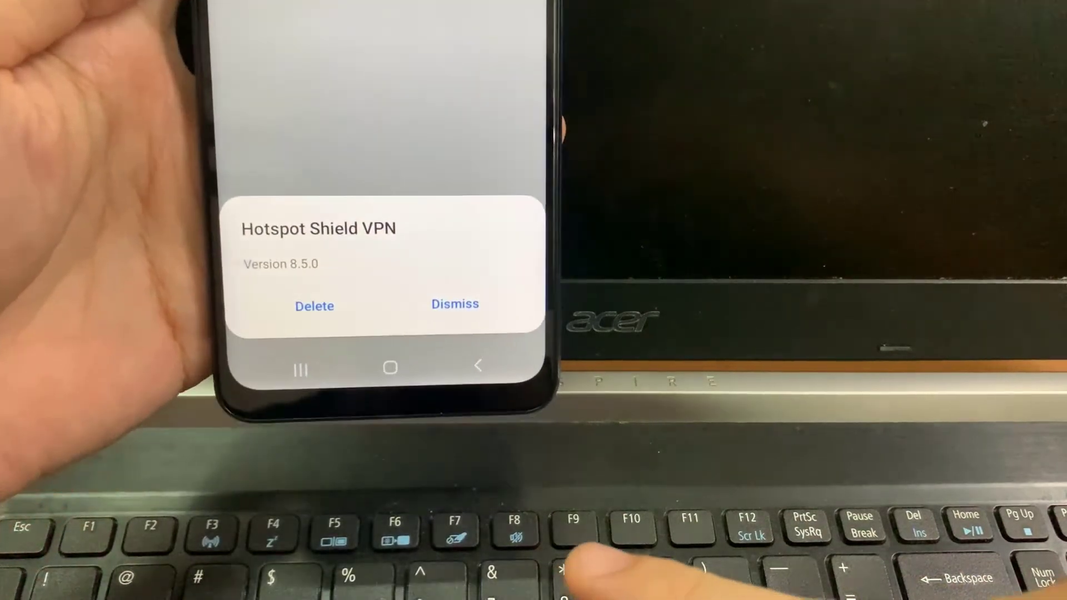
left_click(313, 306)
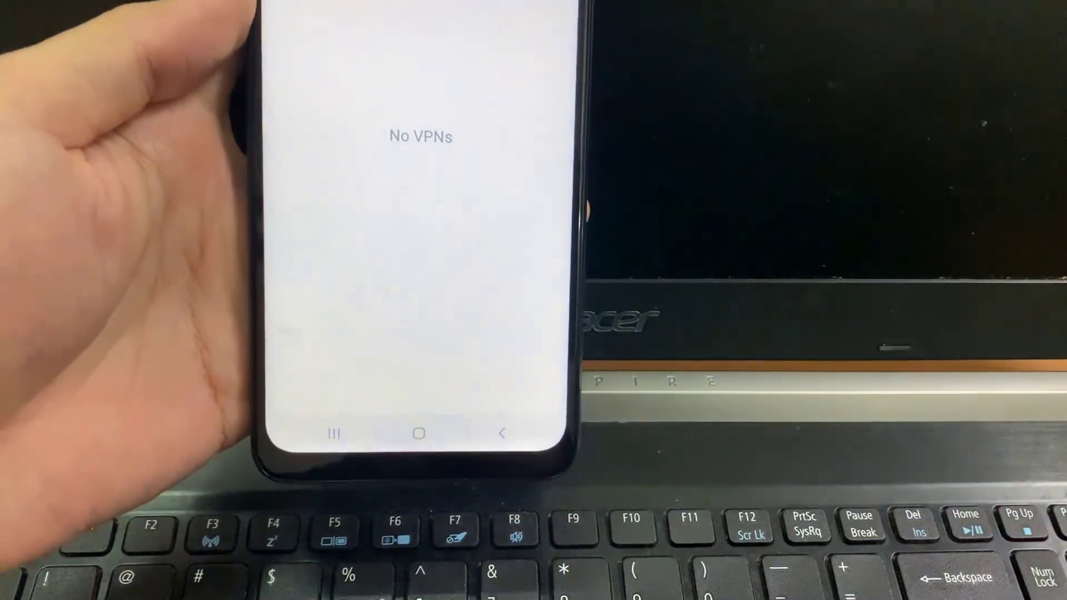